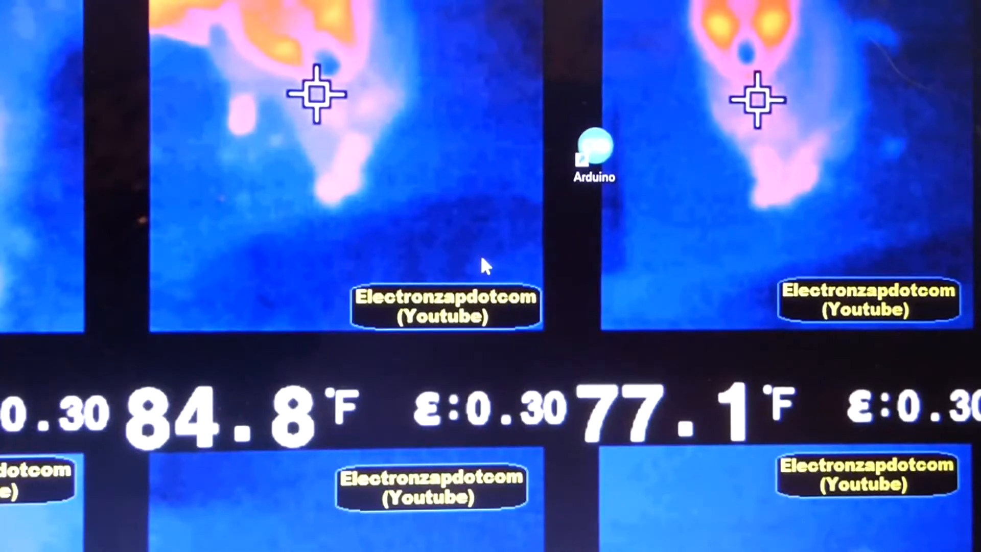
# - Launch the Arduino IDE from its desktop shortcut, opening the BareMinimum sketch
pyautogui.click(593, 153)
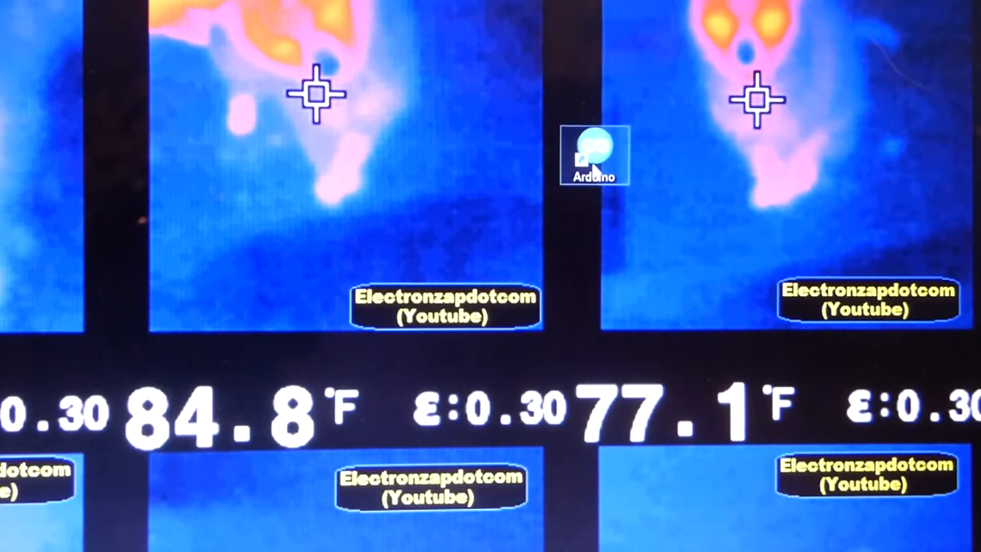
pyautogui.doubleClick(593, 154)
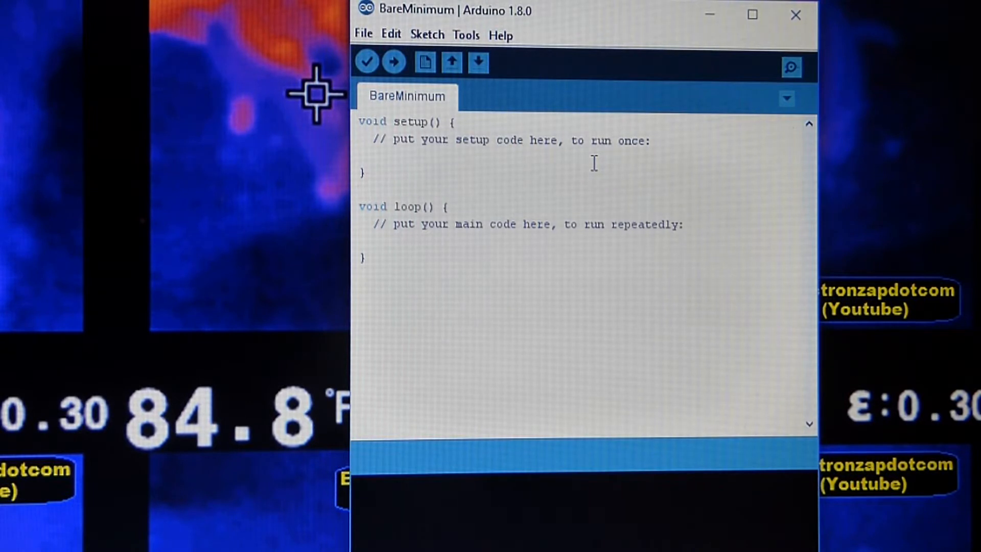
pyautogui.moveTo(393, 62)
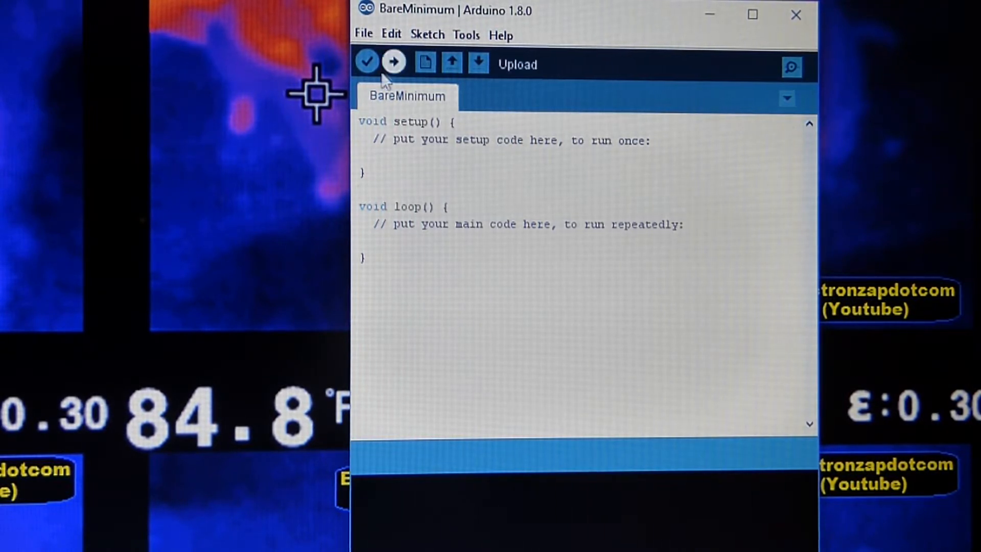
pyautogui.moveTo(444, 101)
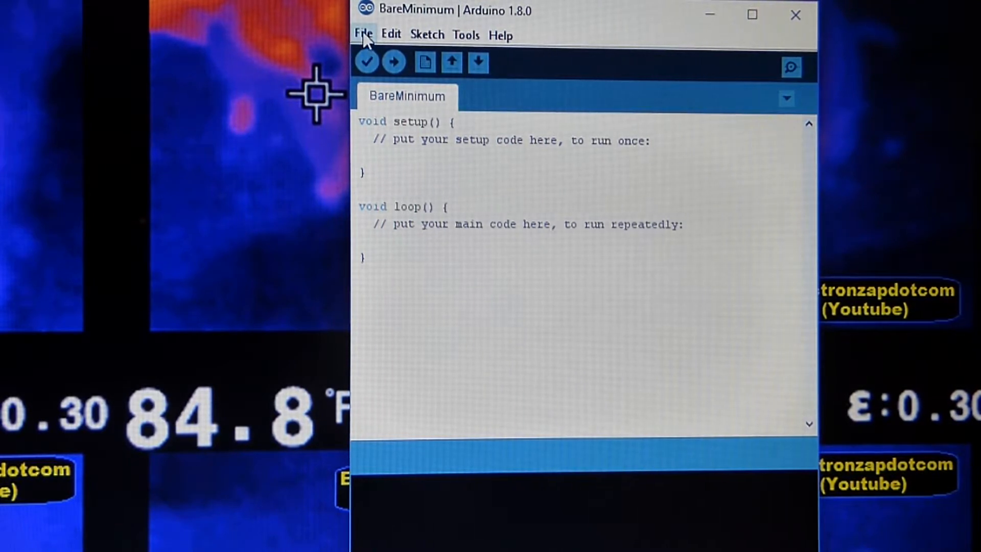
# - Open the DigitalReadSerial example from File > Examples > 02.Digital in a new window
pyautogui.click(363, 34)
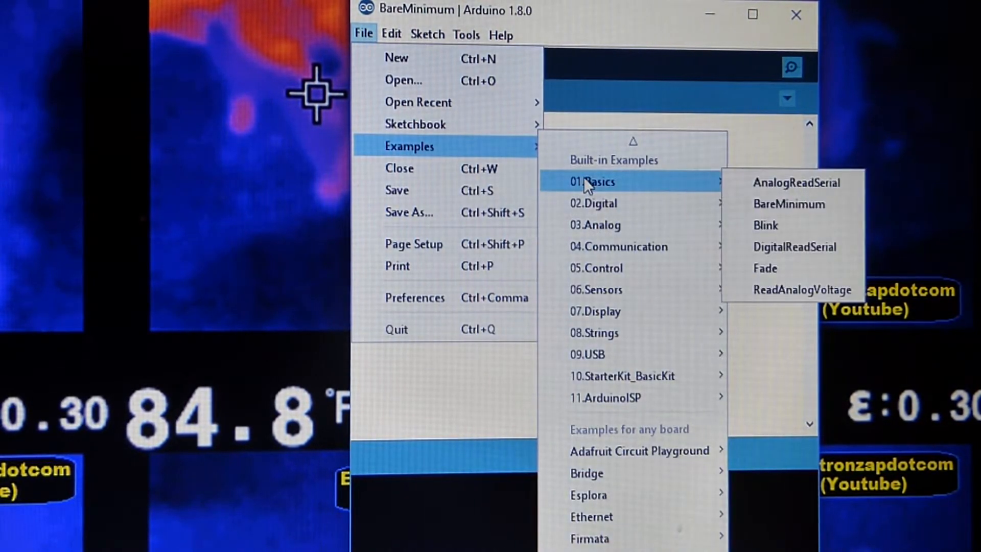
pyautogui.moveTo(795, 246)
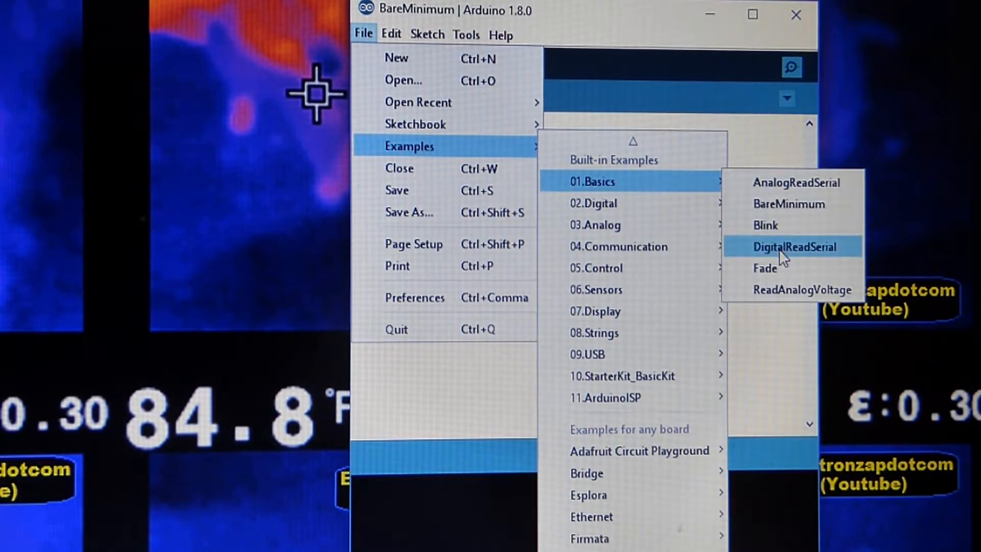
pyautogui.click(794, 246)
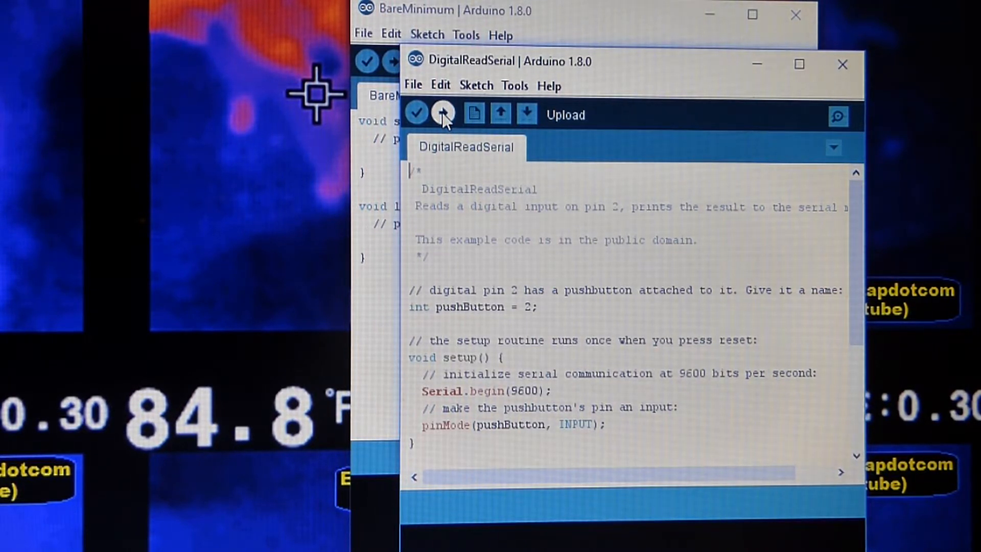
pyautogui.click(442, 114)
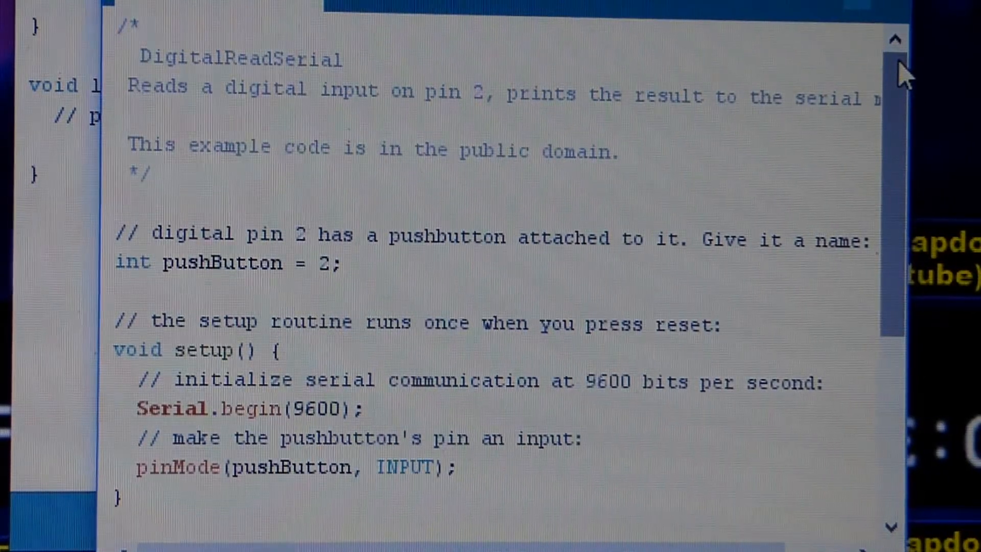
pyautogui.click(120, 25)
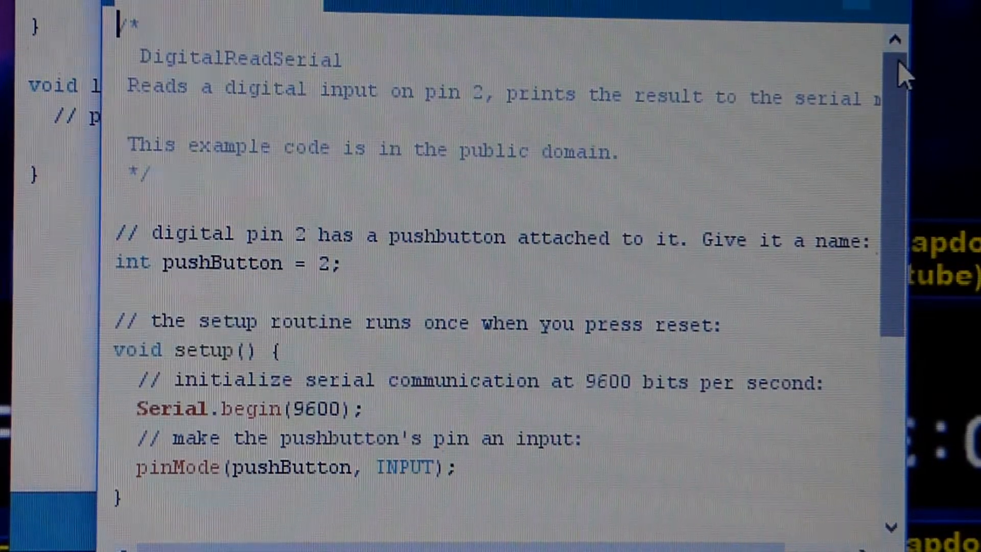
pyautogui.moveTo(62, 282)
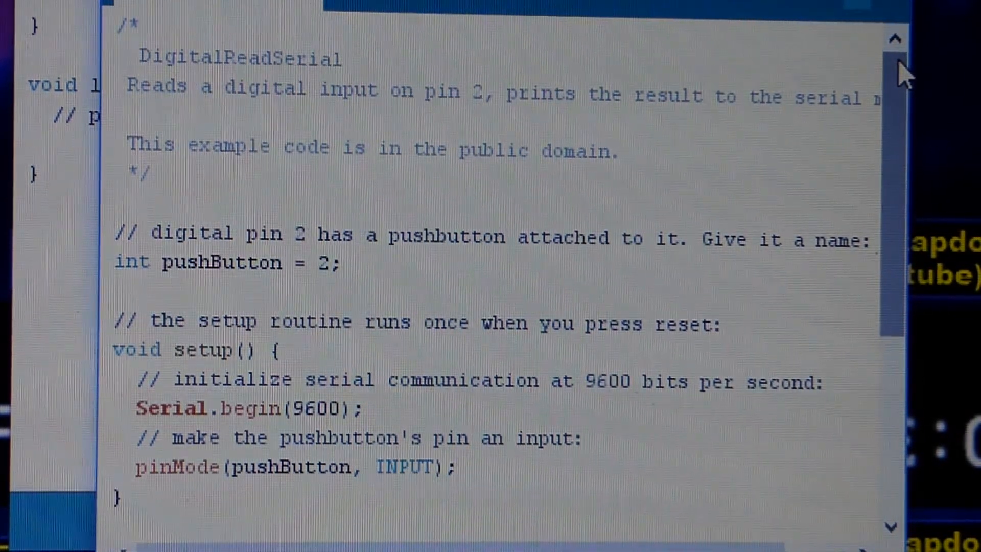
pyautogui.scroll(-3)
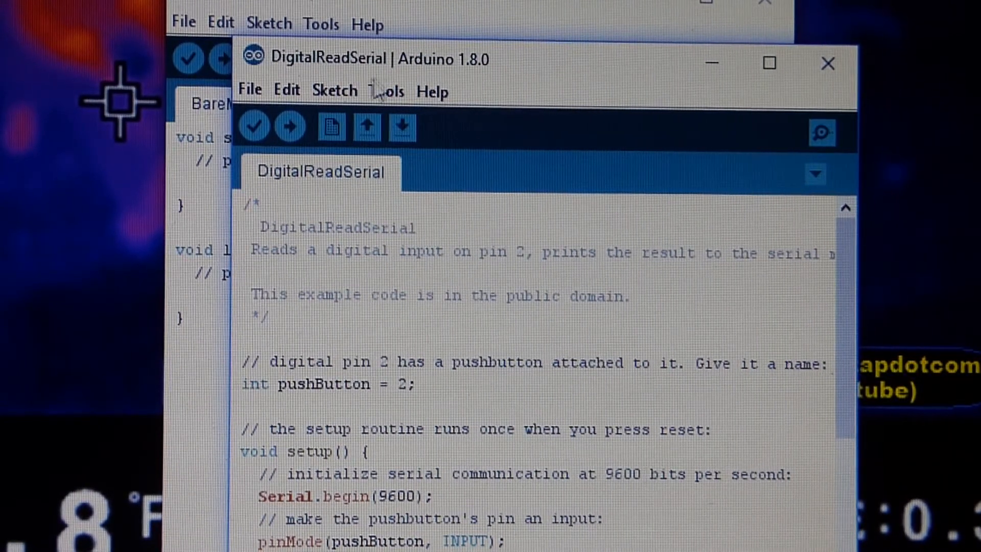
# - Open the Serial Monitor for the Arduino Mega on COM3, showing zeros at 9600 baud
pyautogui.click(385, 92)
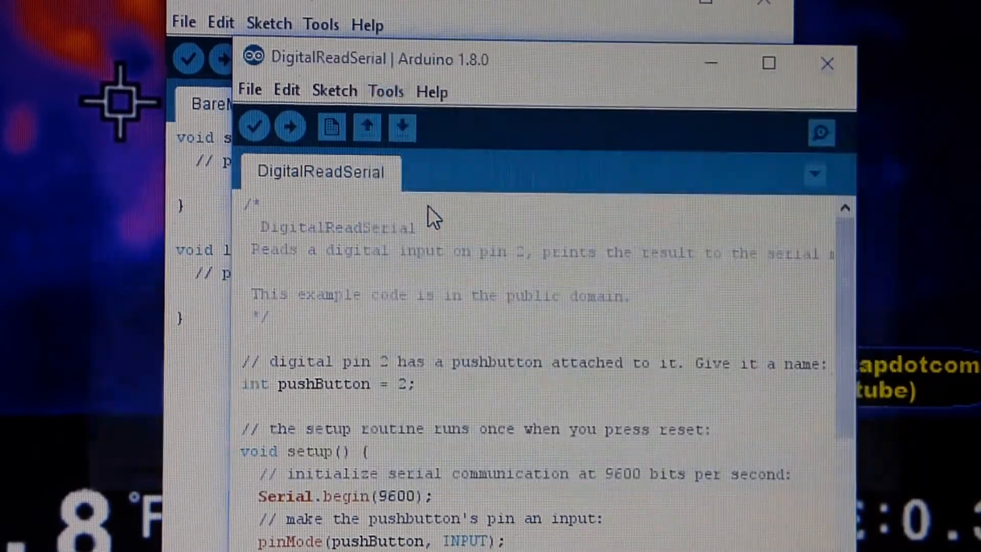
pyautogui.click(821, 132)
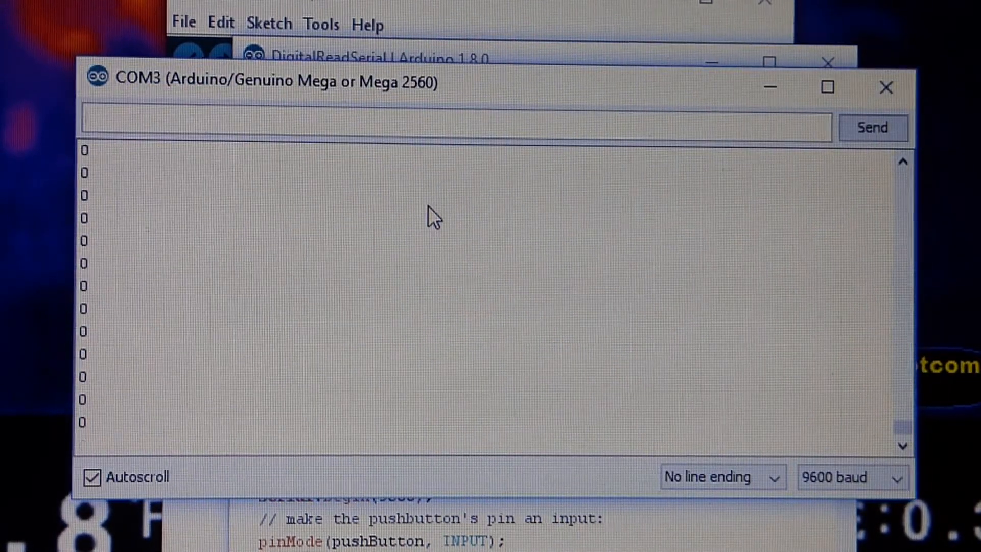